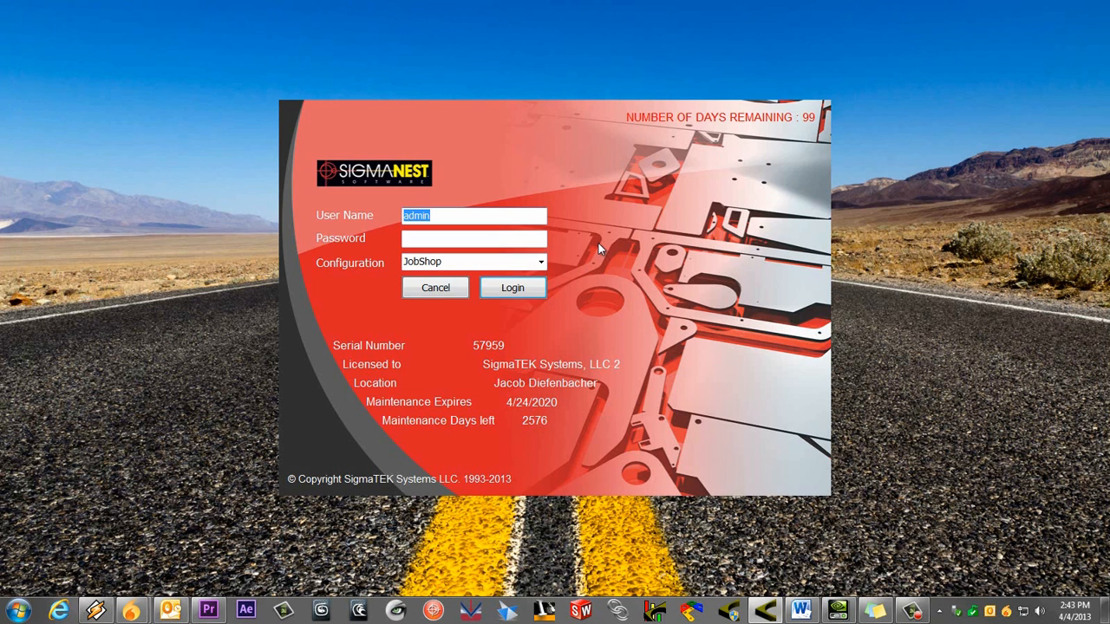
- Log in with the JobShop configuration selected
click(540, 262)
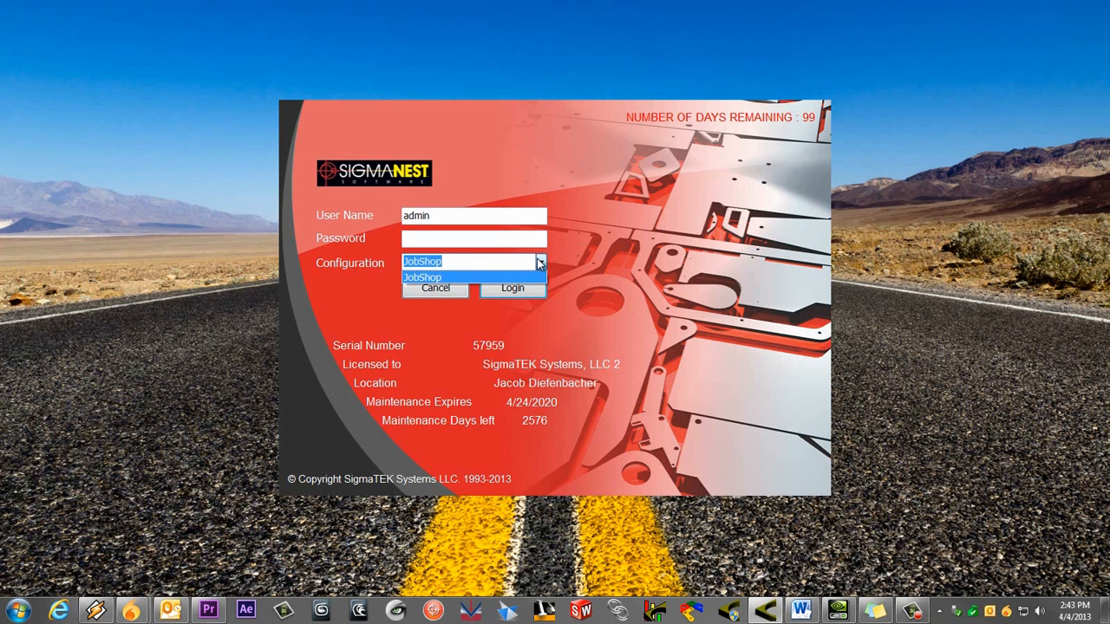
click(423, 277)
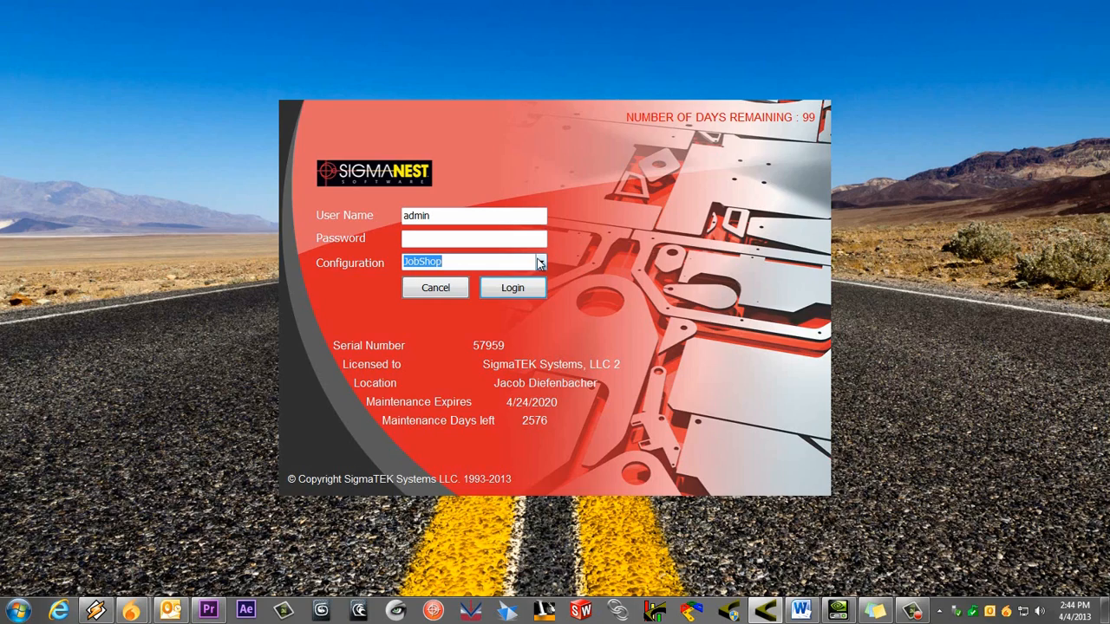
click(435, 287)
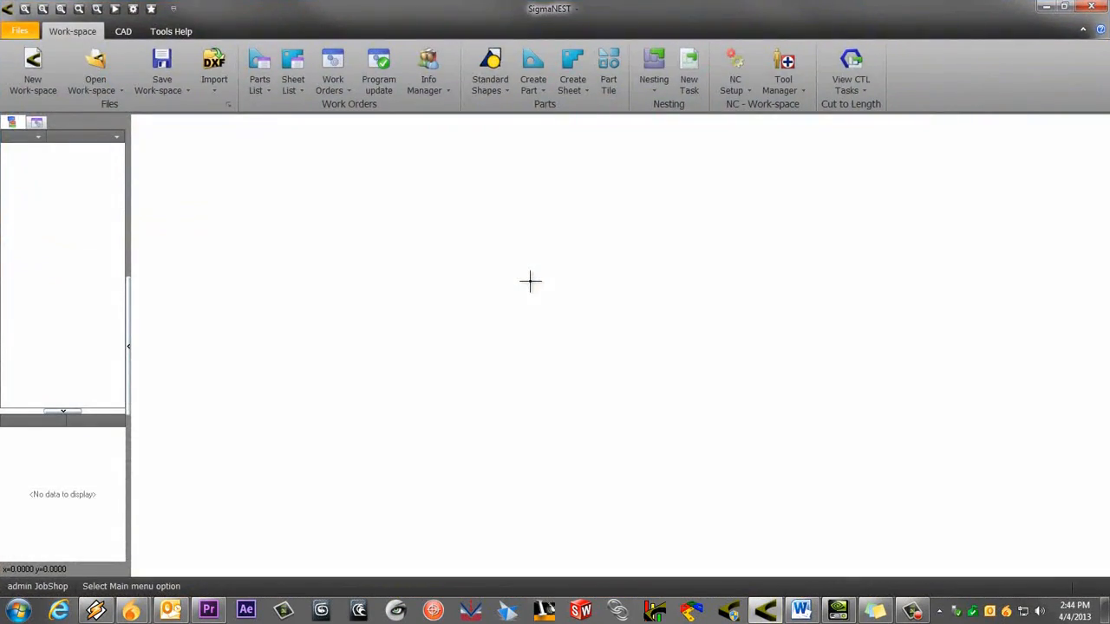
- Open Configurations from User Management on the Tools Help tab
click(162, 31)
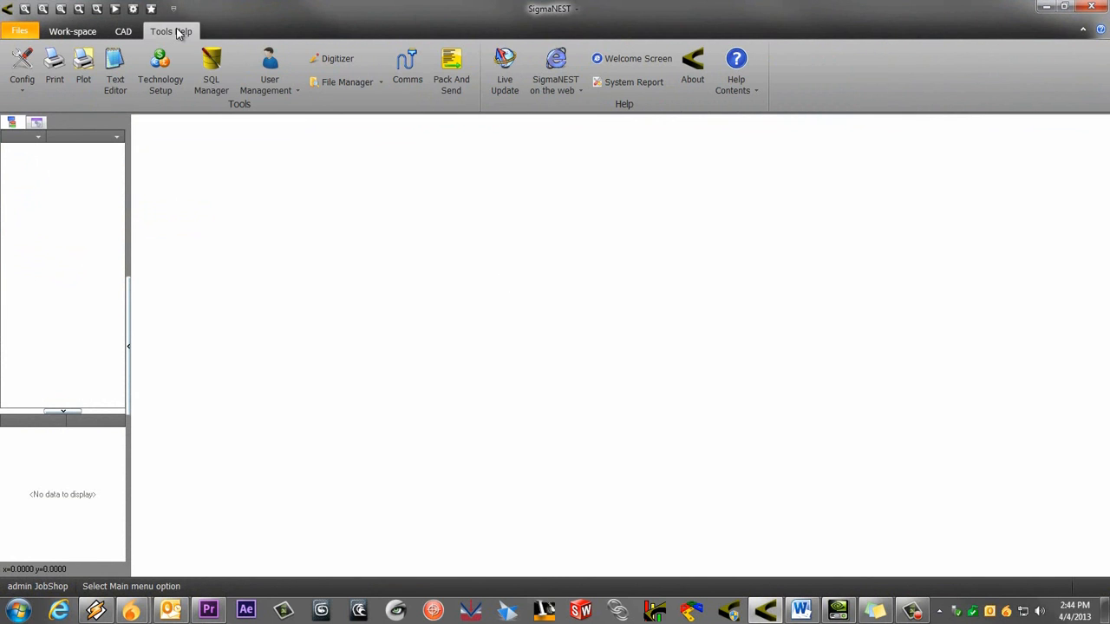
click(269, 73)
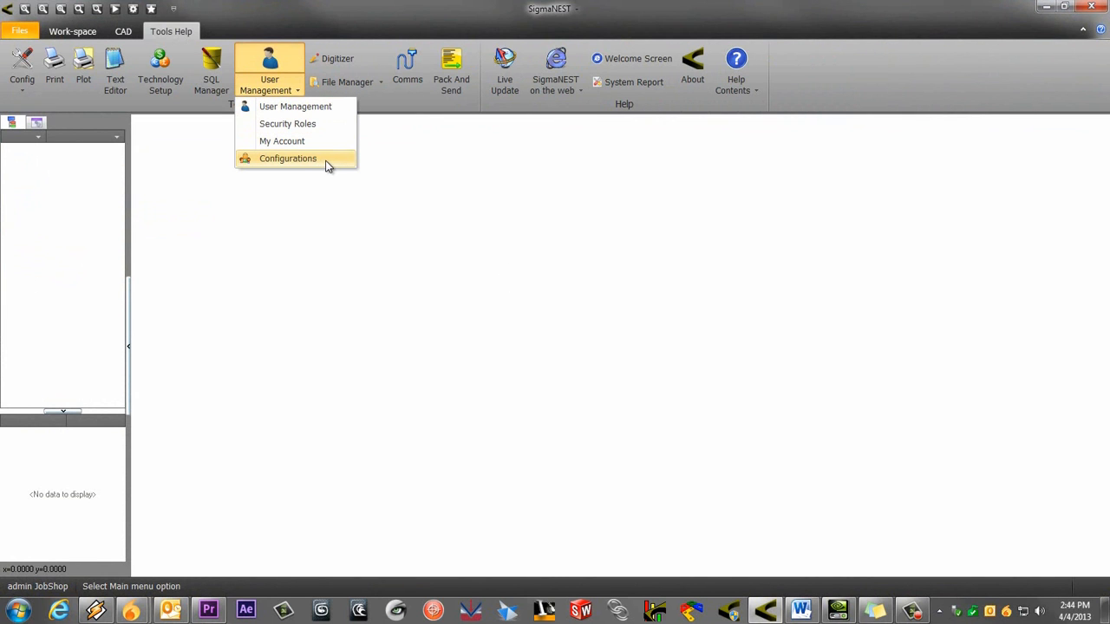
click(287, 157)
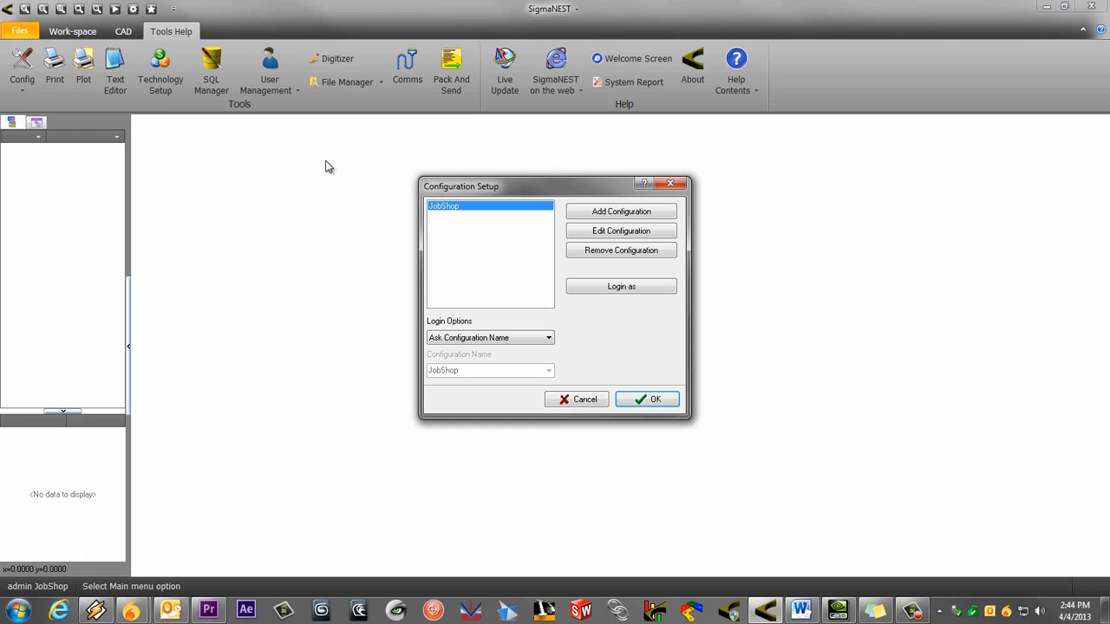
mouse_move(637, 225)
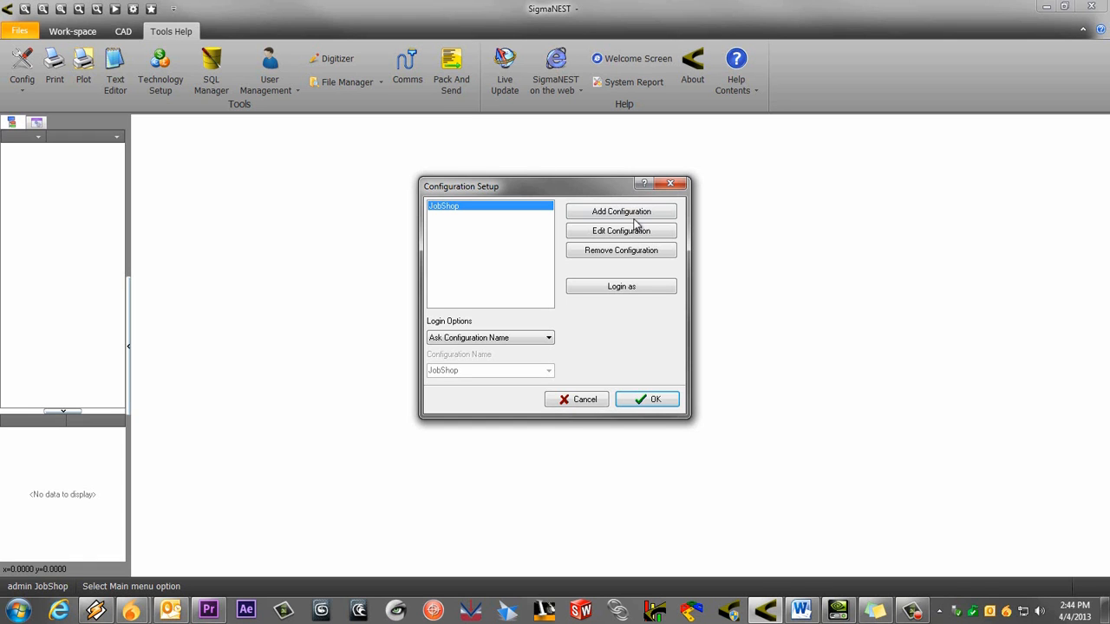
- Add configuration 'Joe' with full name Joe Smith and Profile by Configuration Name ticked
click(621, 210)
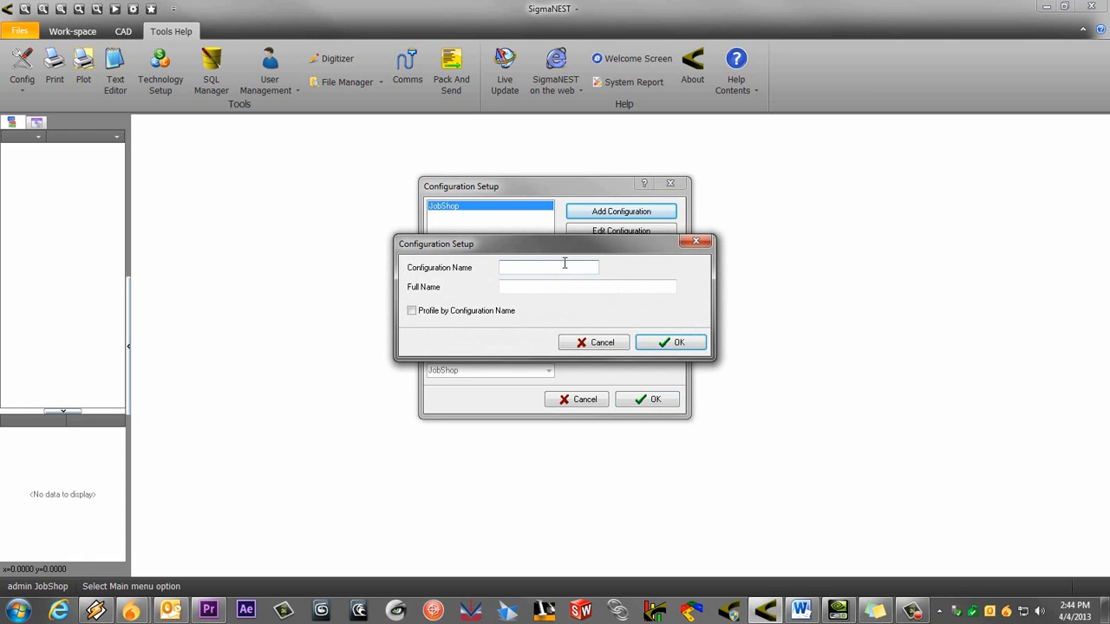
text(Joe)
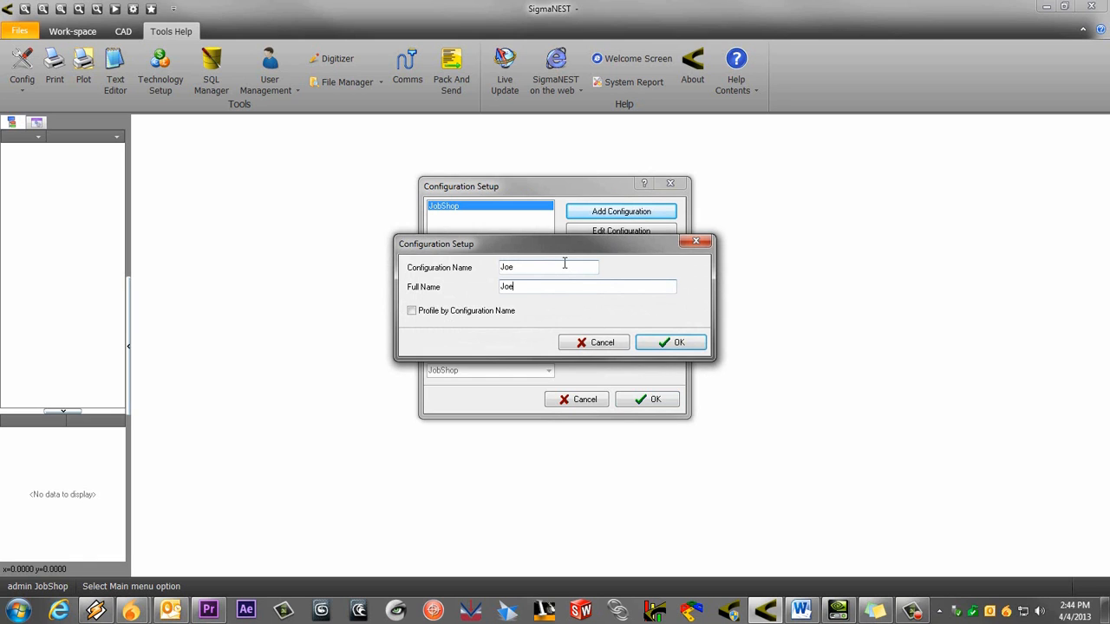
text(Smith)
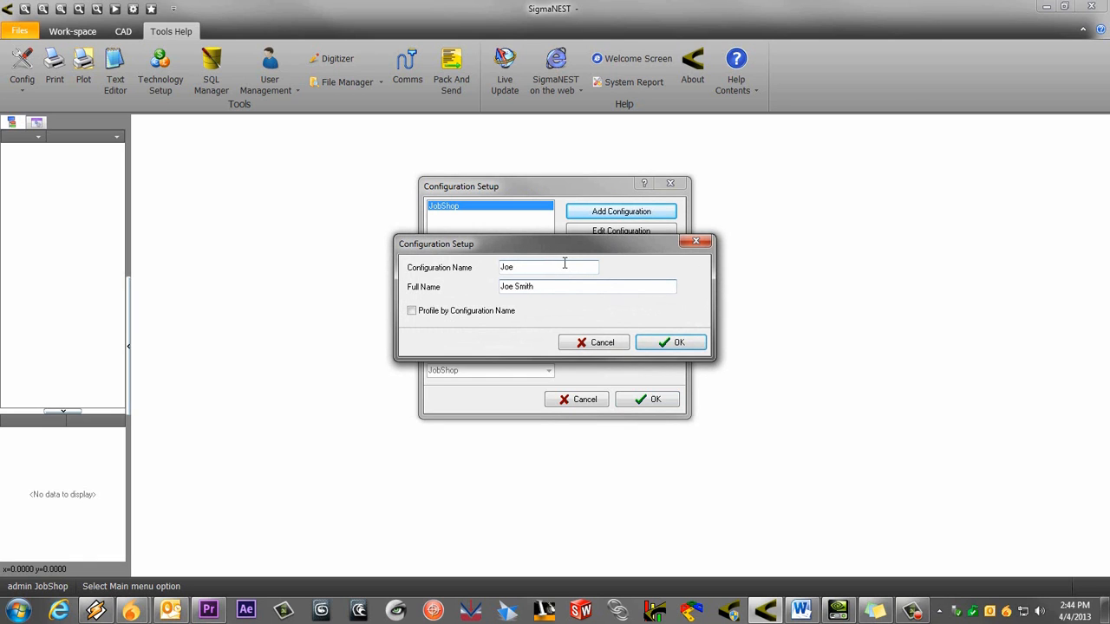
click(412, 310)
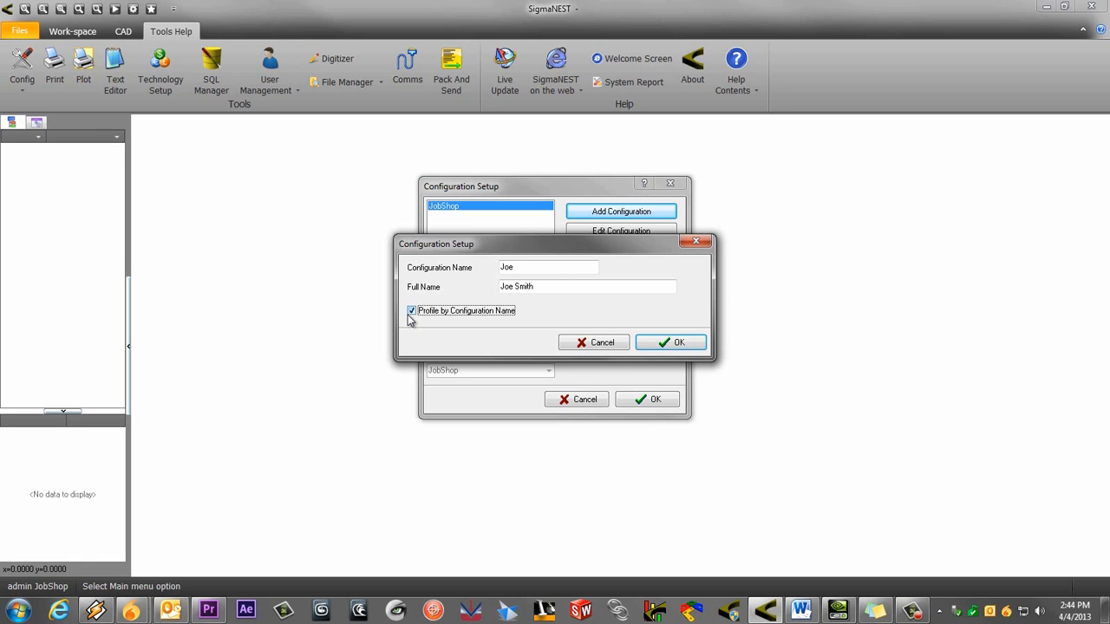
click(670, 342)
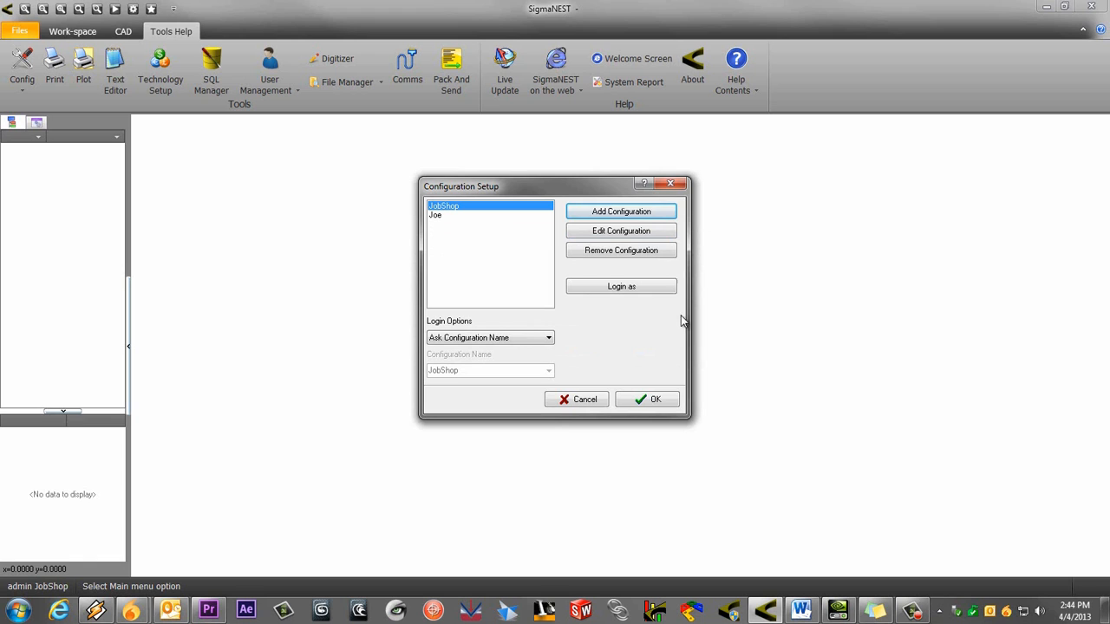
- Add configuration 'Ryan' with full name Ryan Smith
click(621, 211)
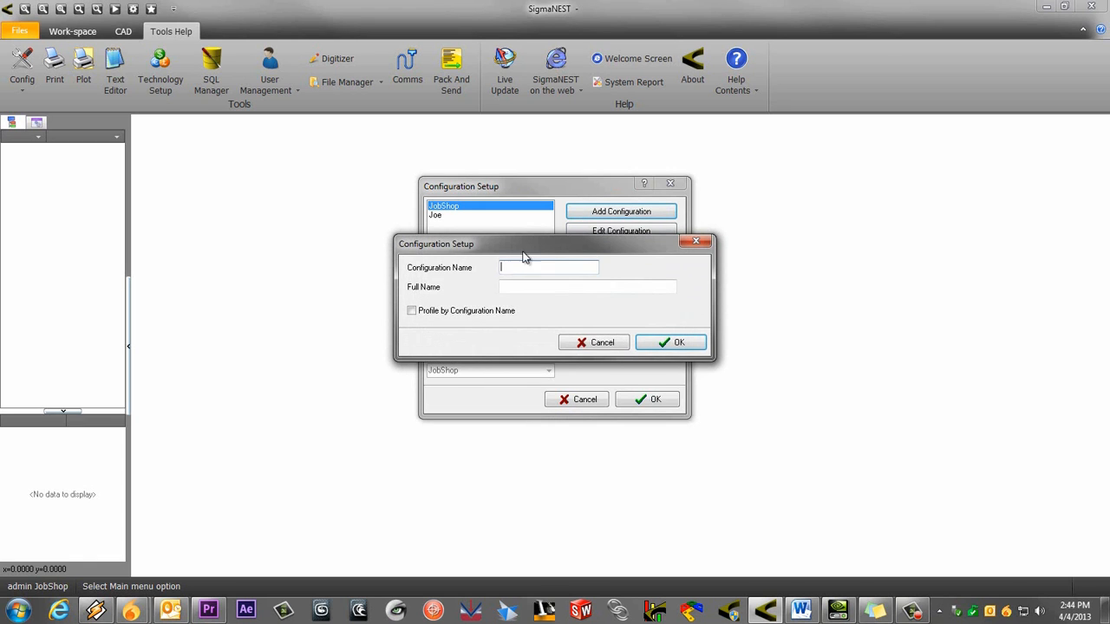
text(Ryan)
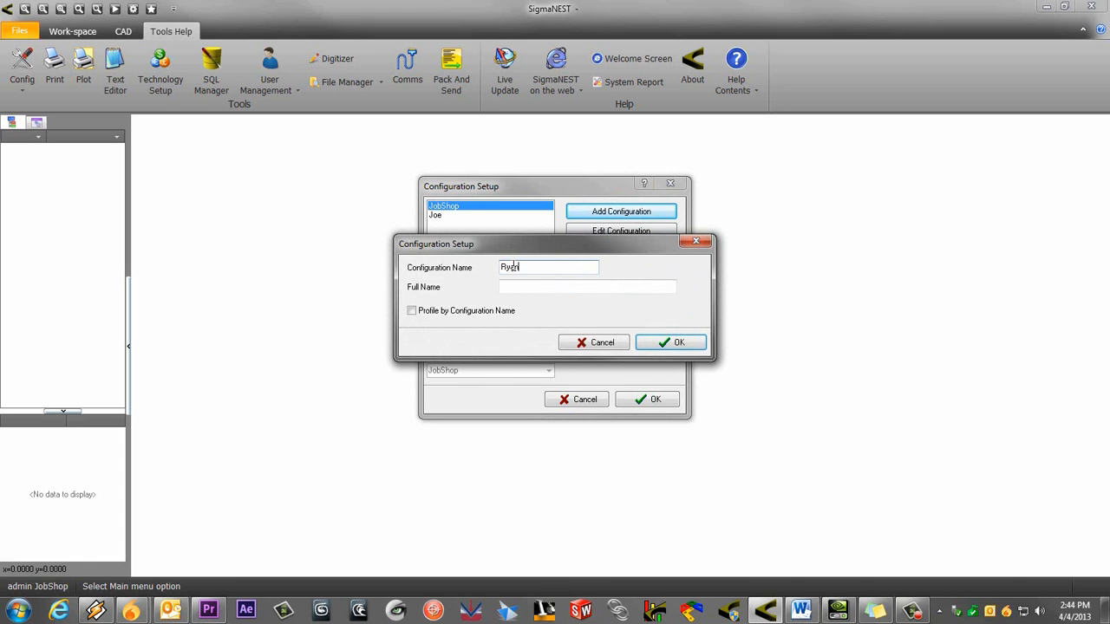
text(Ryan)
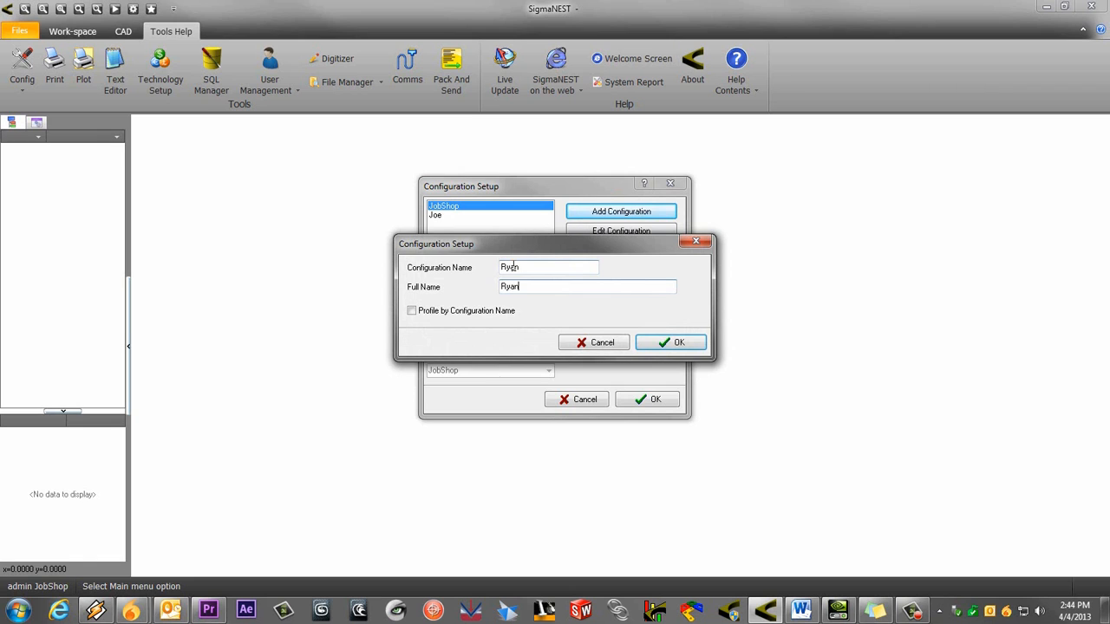
text(Smith)
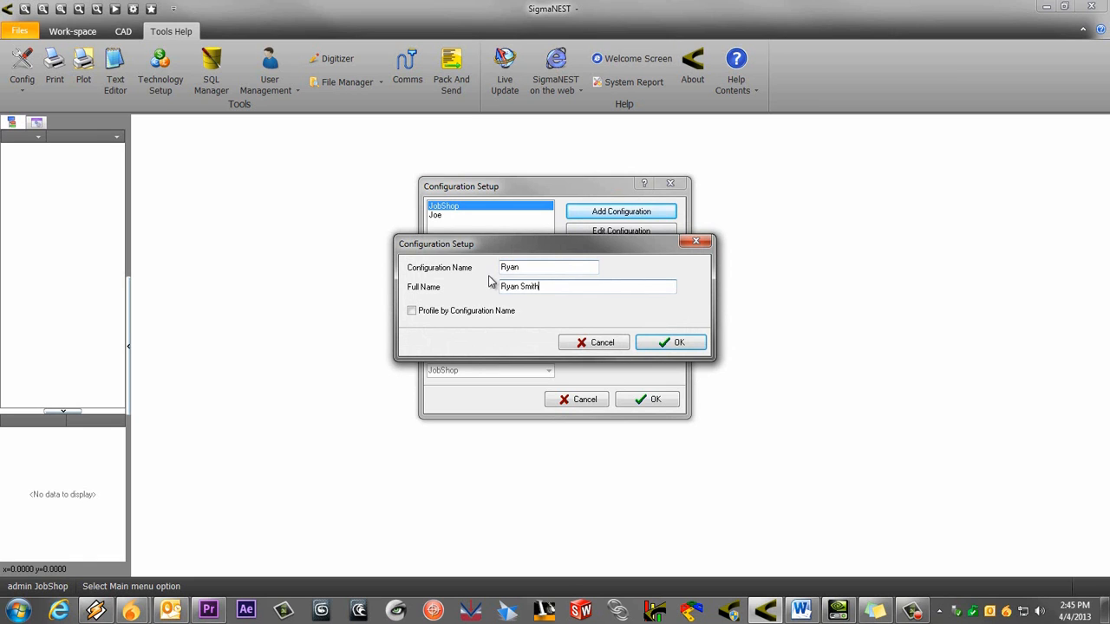
click(670, 342)
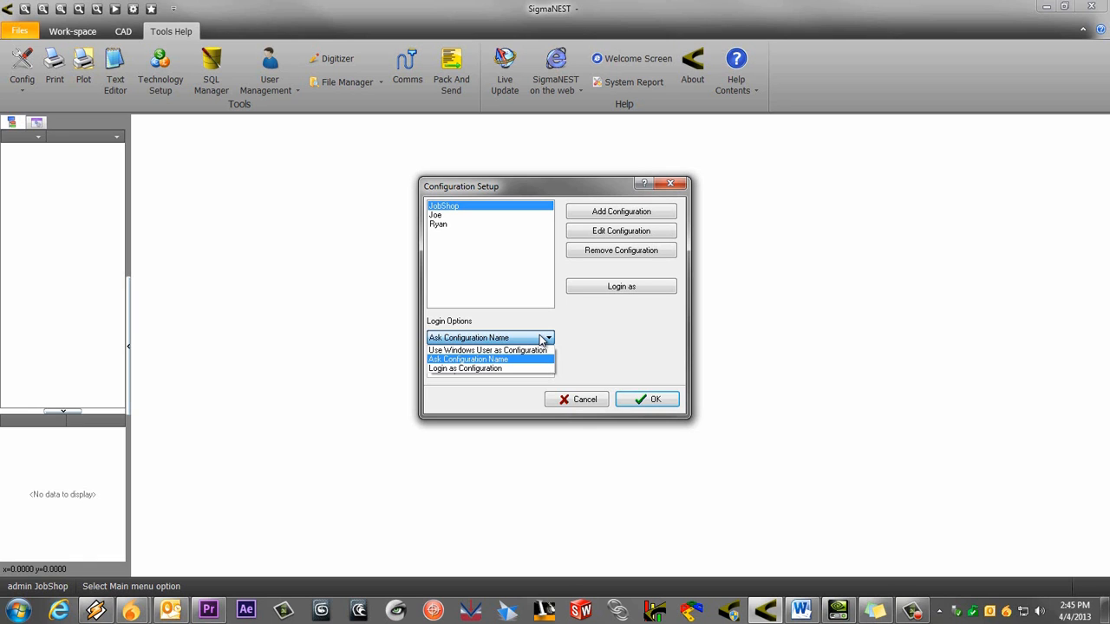
- Keep the login option as Ask Configuration Name and confirm the setup
click(468, 359)
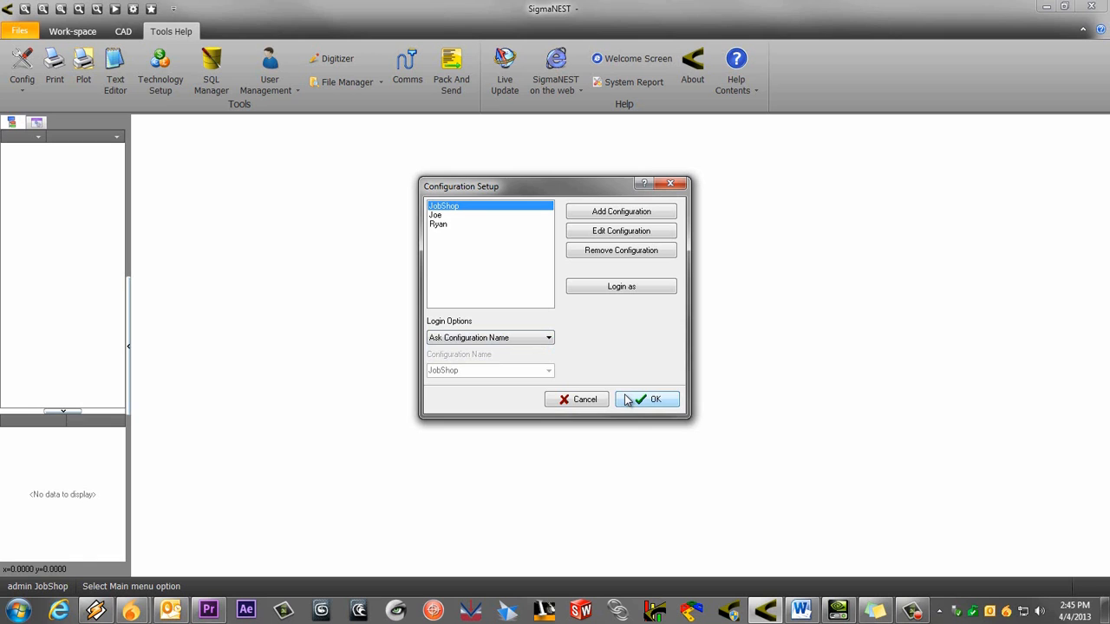
click(647, 399)
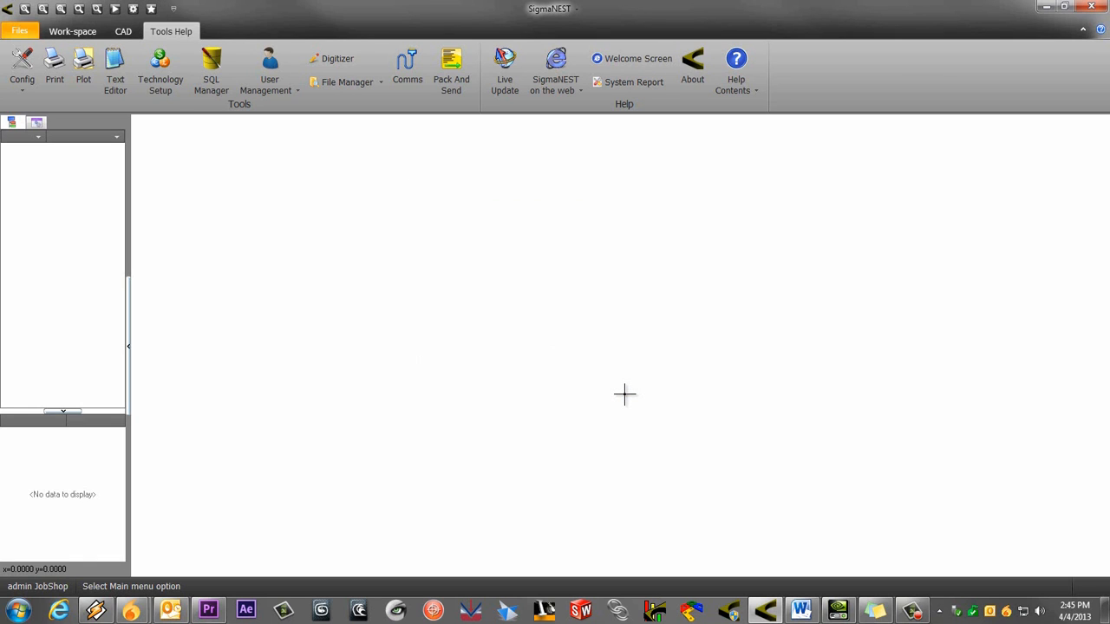
mouse_move(1080, 25)
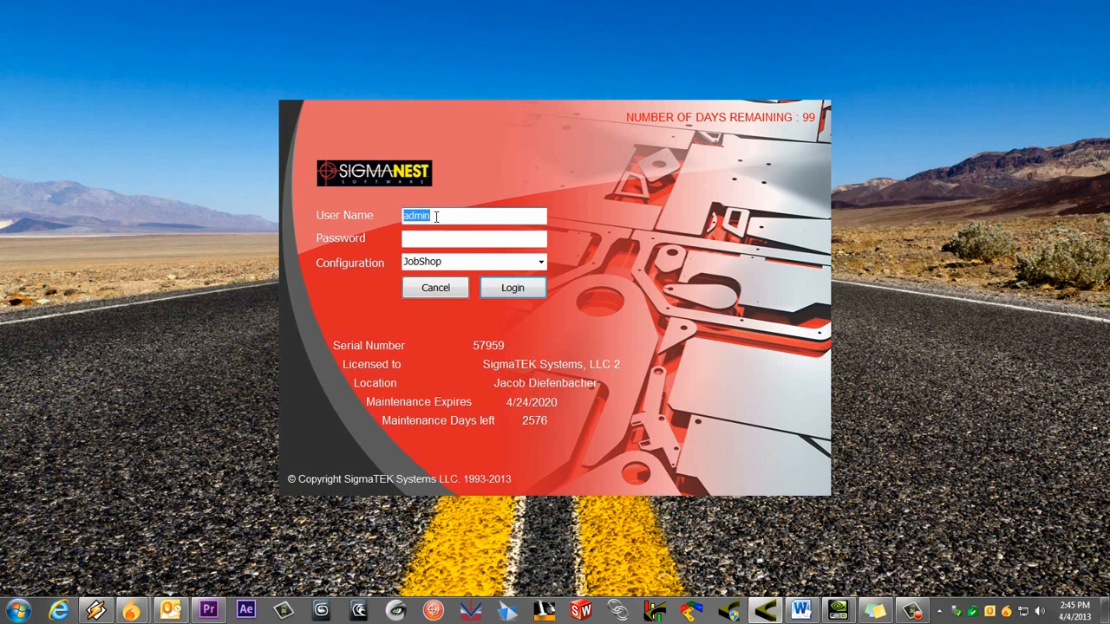
- Log in as user Joe with the Joe configuration
text(Joe)
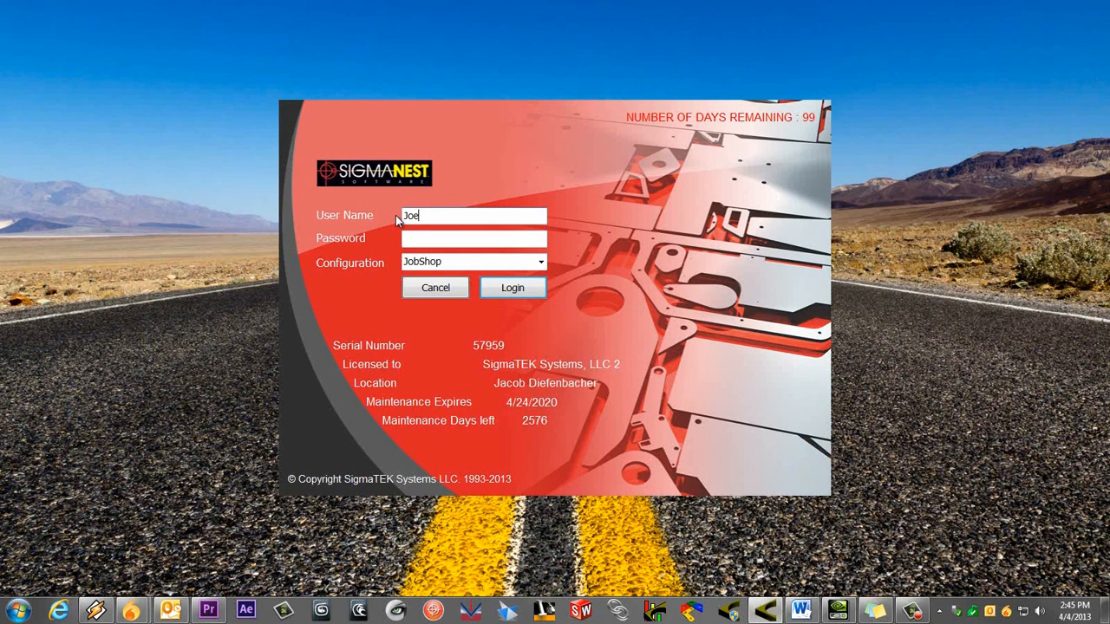
click(540, 261)
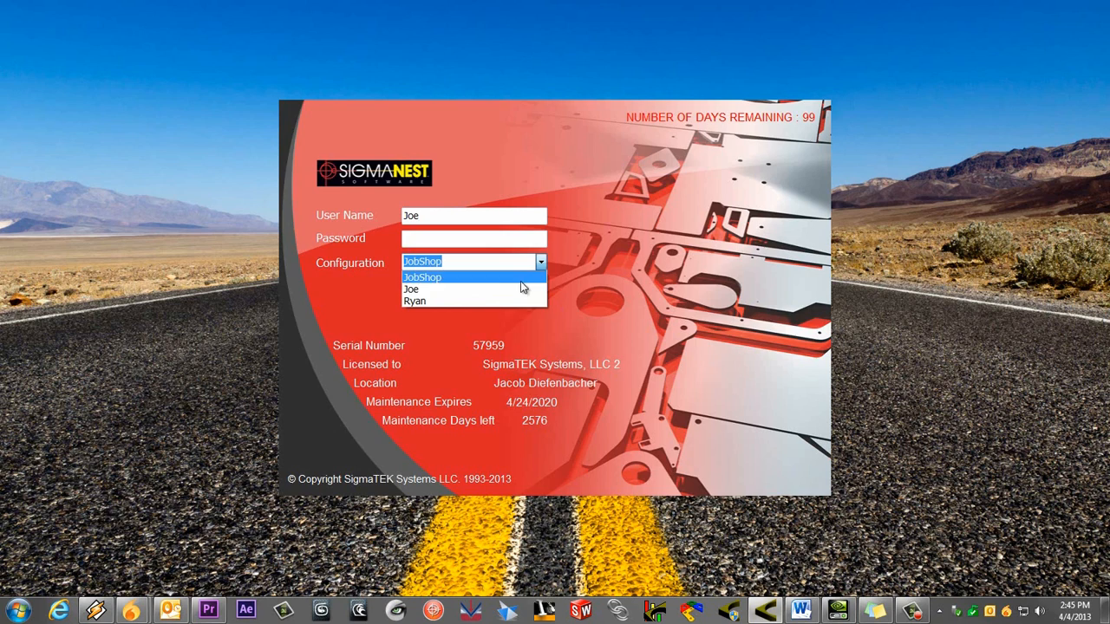
click(411, 288)
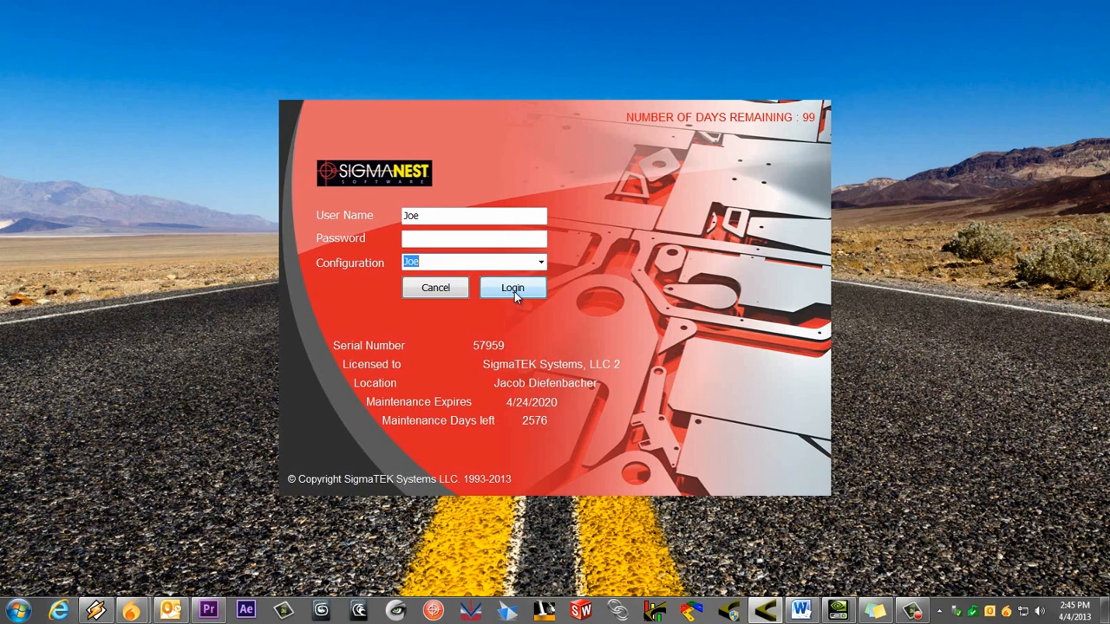
click(513, 288)
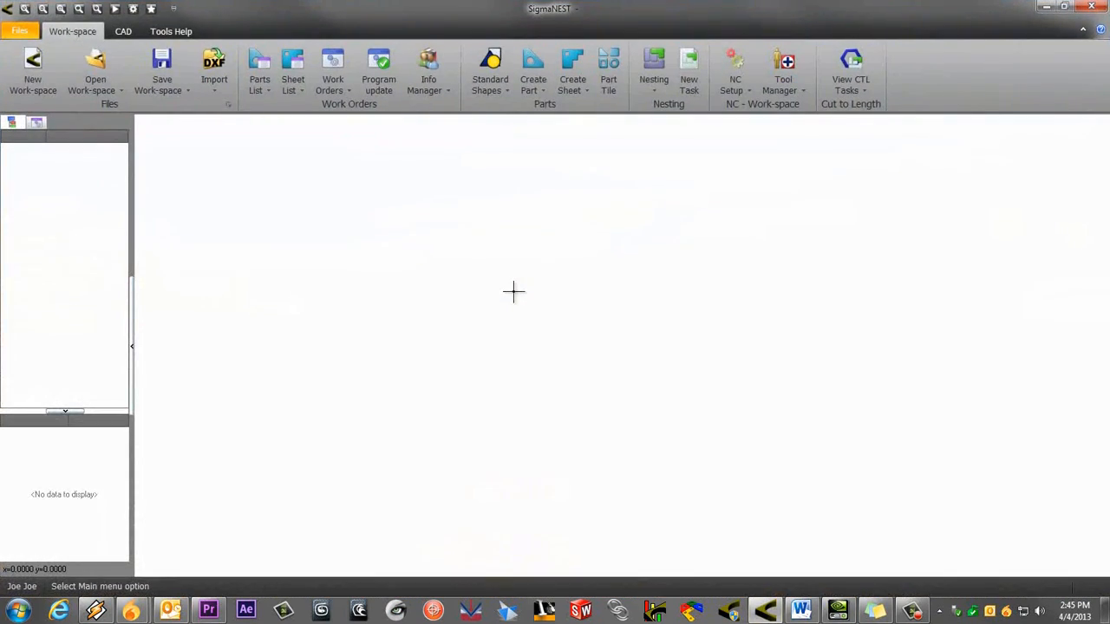